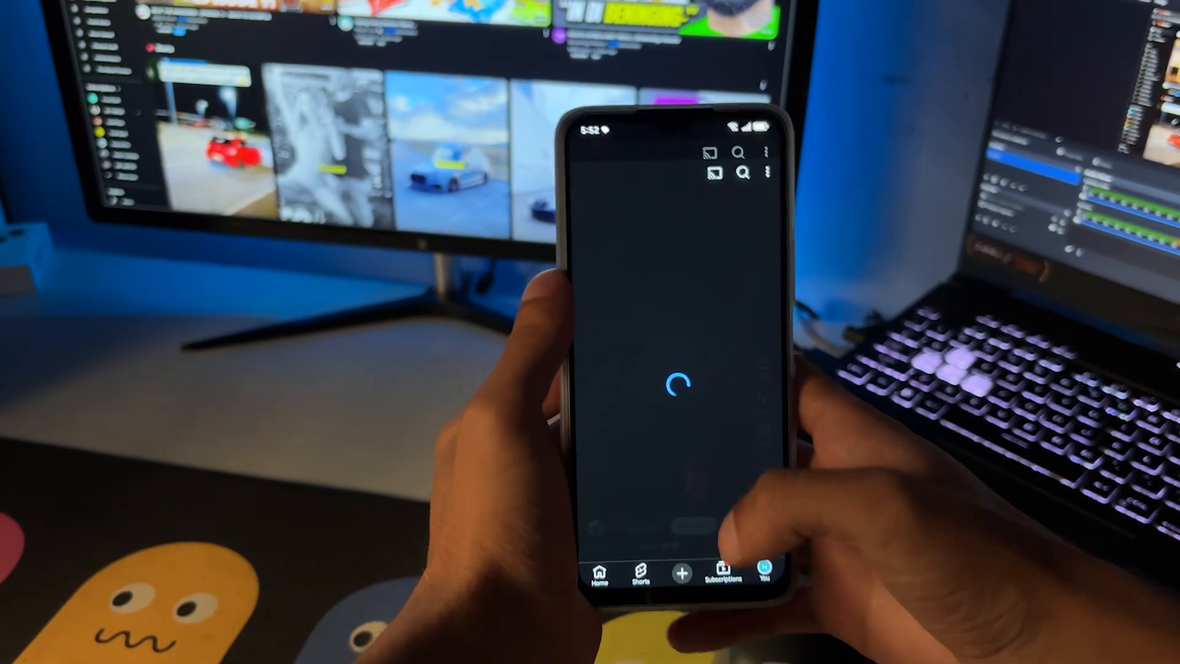
Open your own YouTube channel from the You tab via View channel.
{"action": "left_click", "coordinate": [766, 570]}
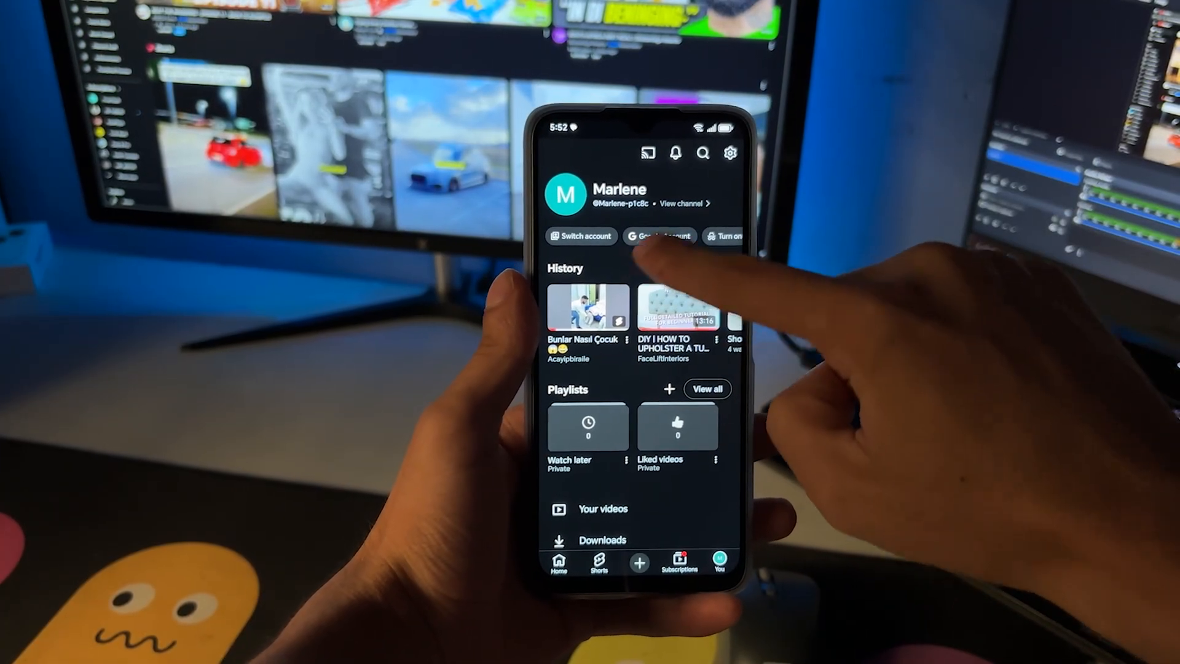
{"action": "left_click", "coordinate": [679, 203]}
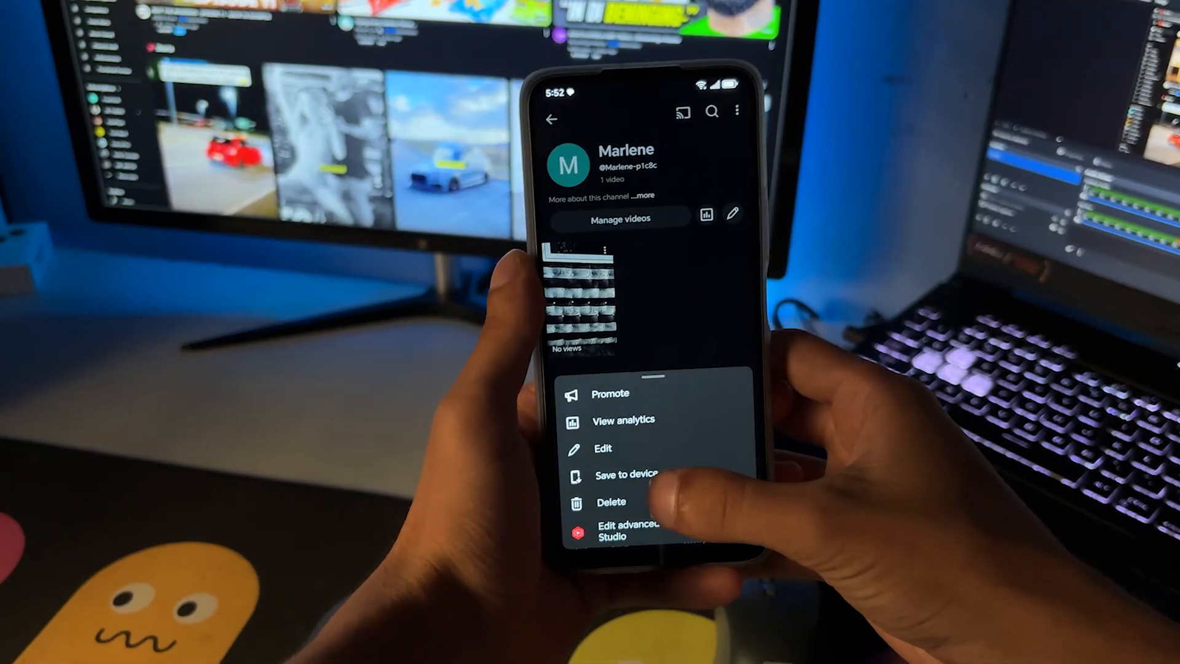
Save the uploaded video to the device, repeating Save to device from its menu.
{"action": "left_click", "coordinate": [624, 473]}
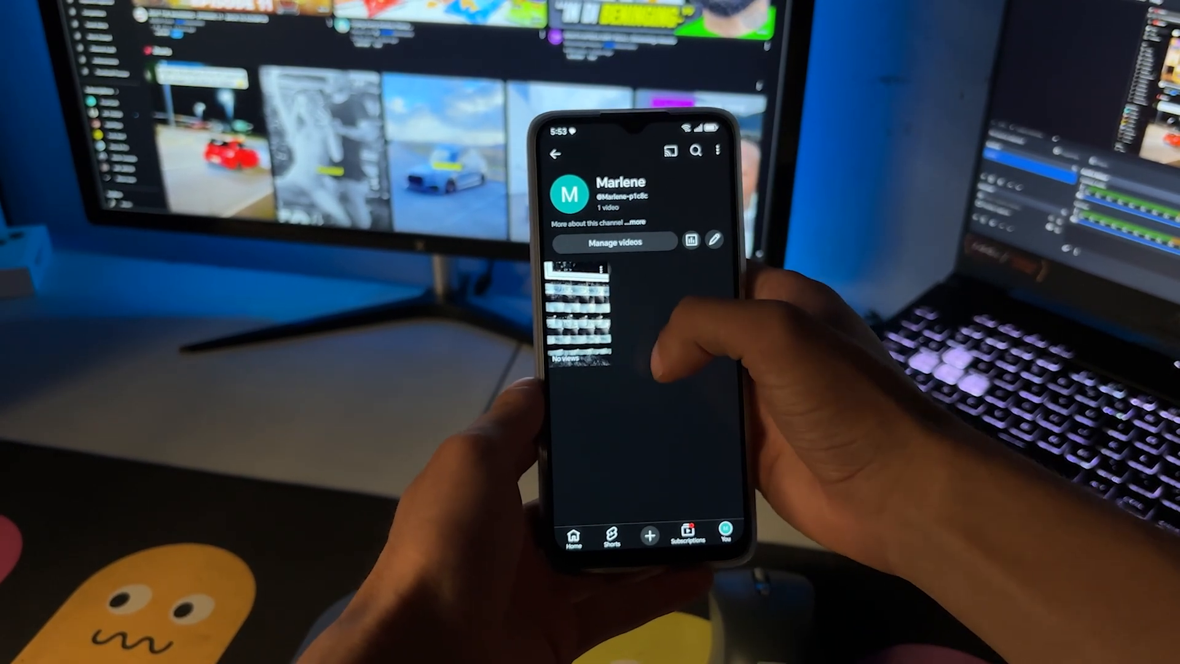
{"action": "left_click", "coordinate": [611, 256]}
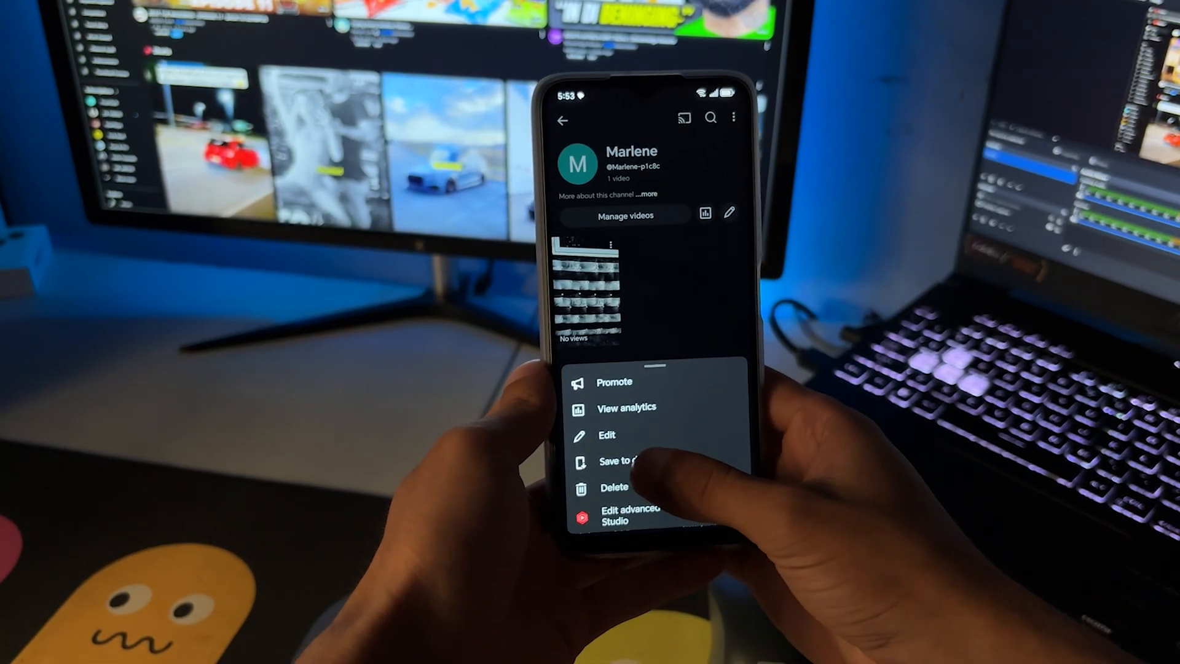
{"action": "left_click", "coordinate": [617, 461]}
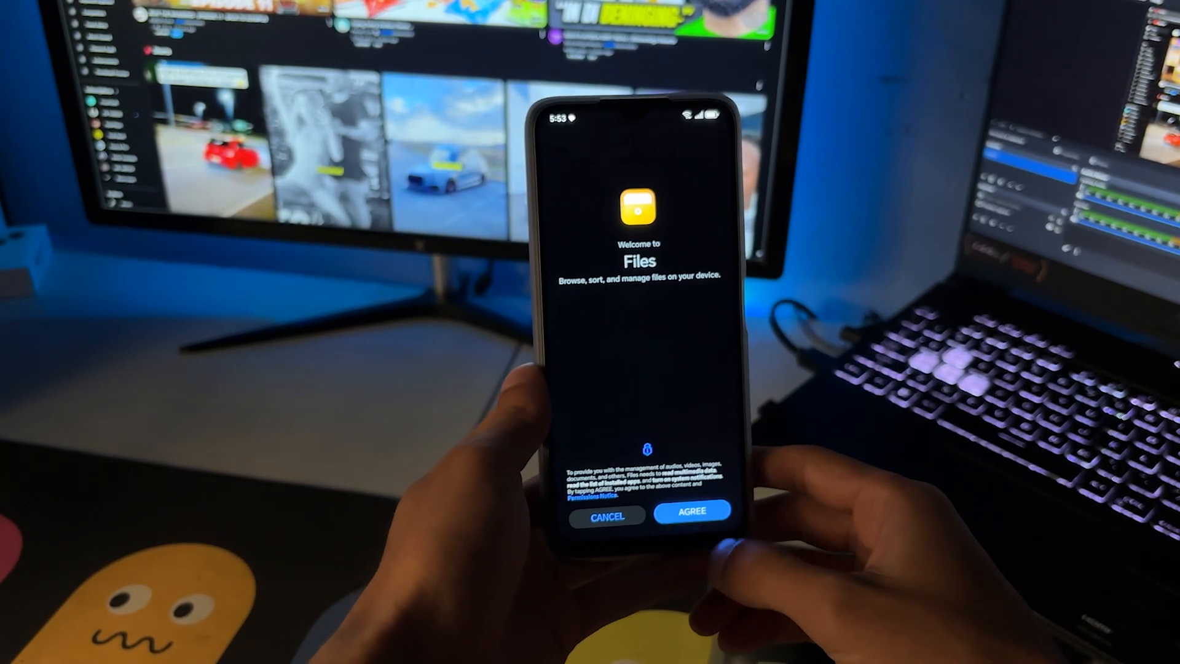
Accept the Files notice, browse Videos, and show more actions for October 24, 2025.mp4.
{"action": "left_click", "coordinate": [691, 515]}
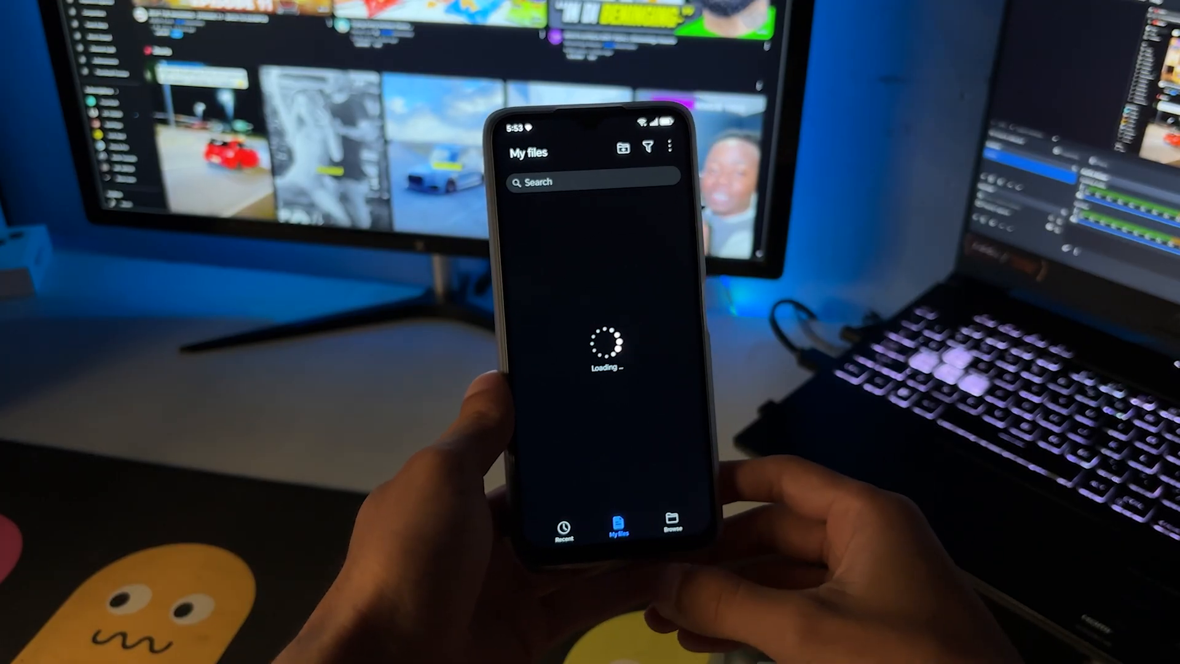
{"action": "left_click", "coordinate": [668, 522]}
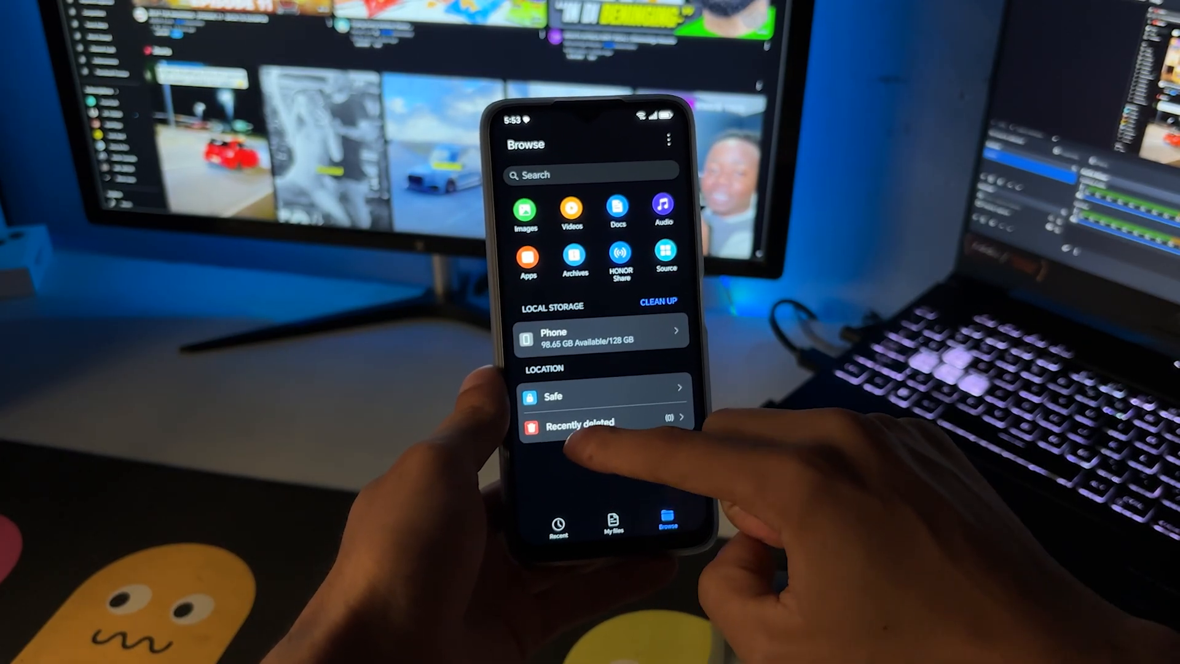
{"action": "left_click", "coordinate": [570, 211]}
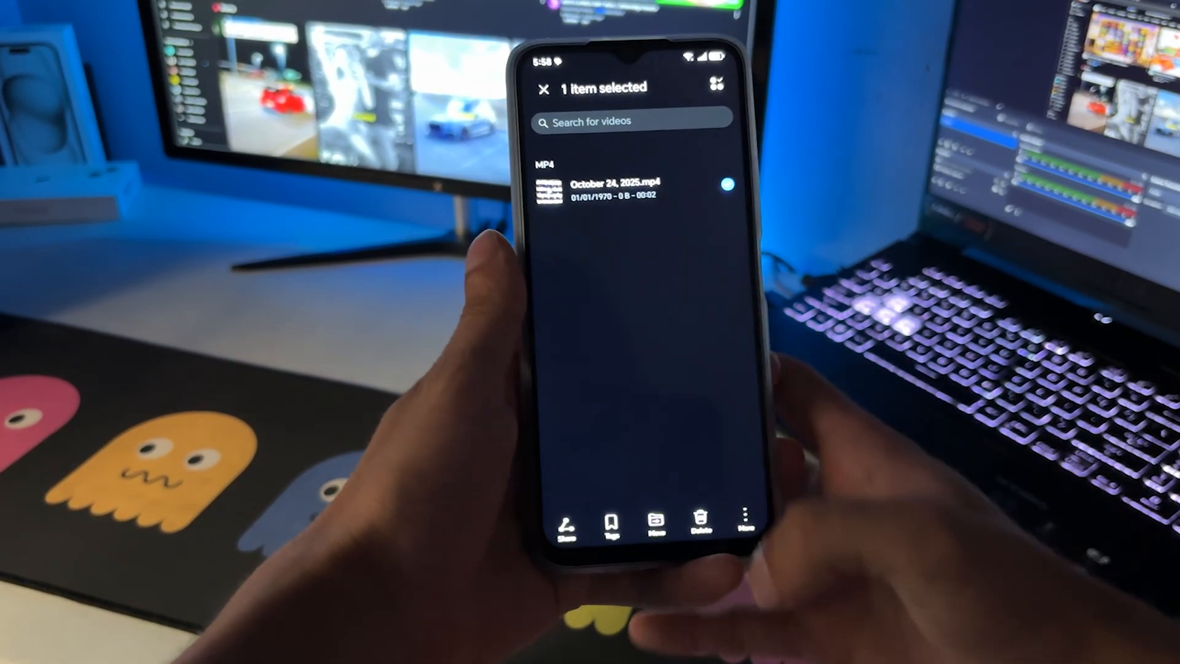
{"action": "left_click", "coordinate": [727, 526]}
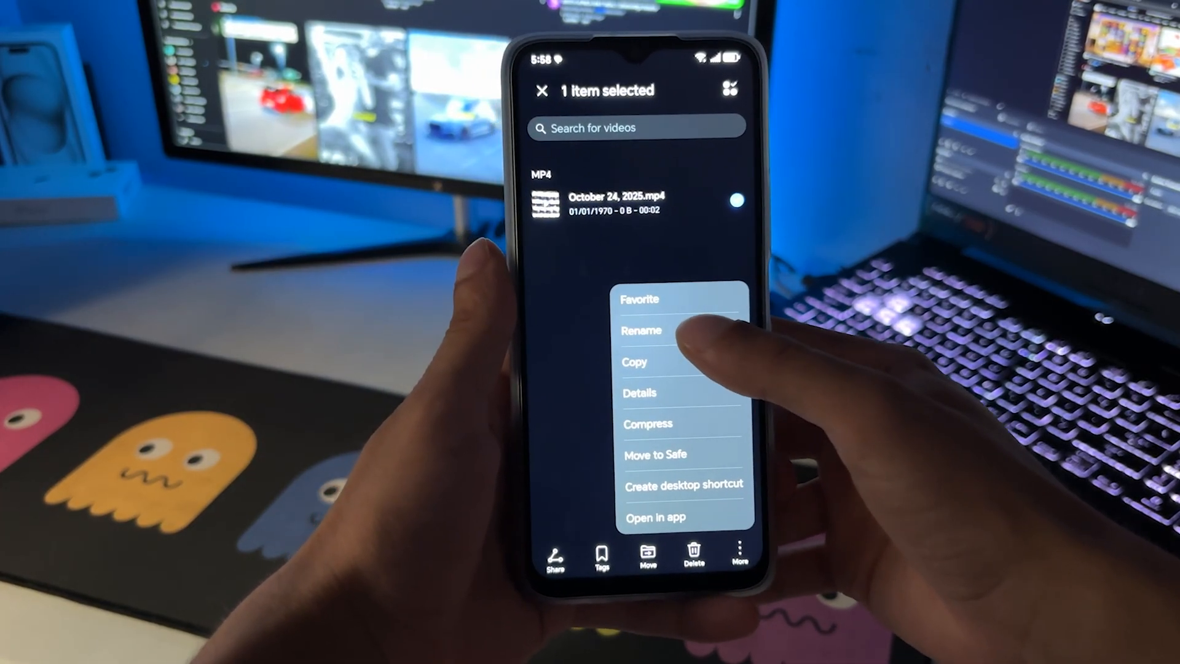
Rename October 24, 2025.mp4, changing its extension from mp4 to mp3.
{"action": "left_click", "coordinate": [641, 331]}
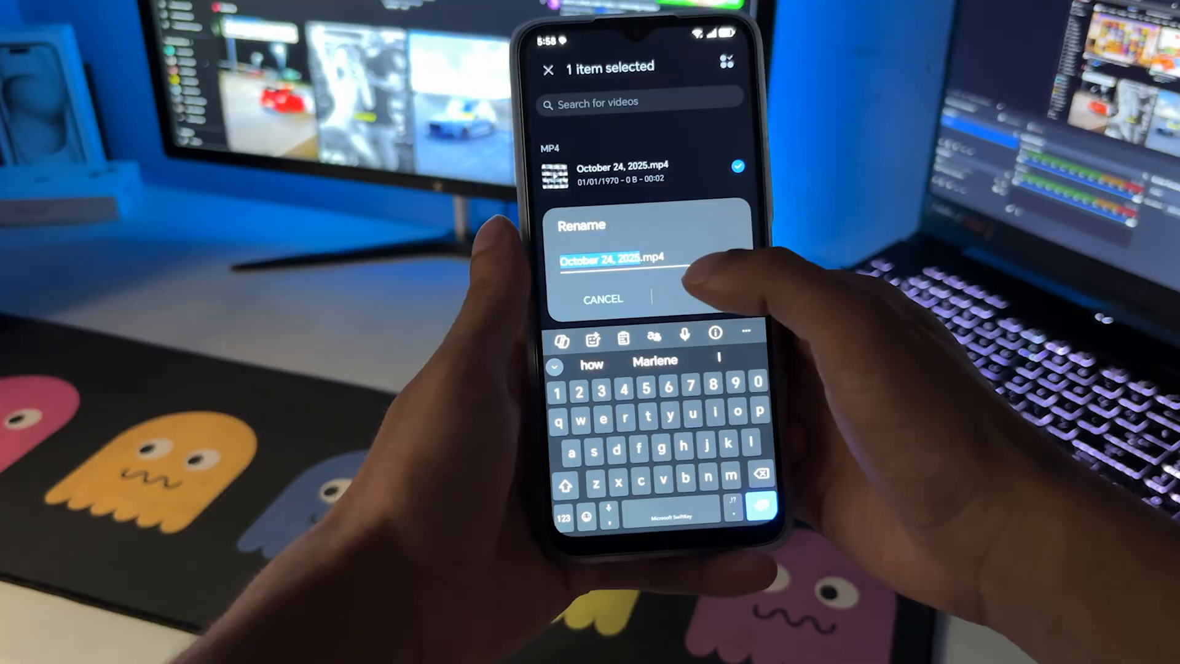
{"action": "left_click", "coordinate": [649, 259]}
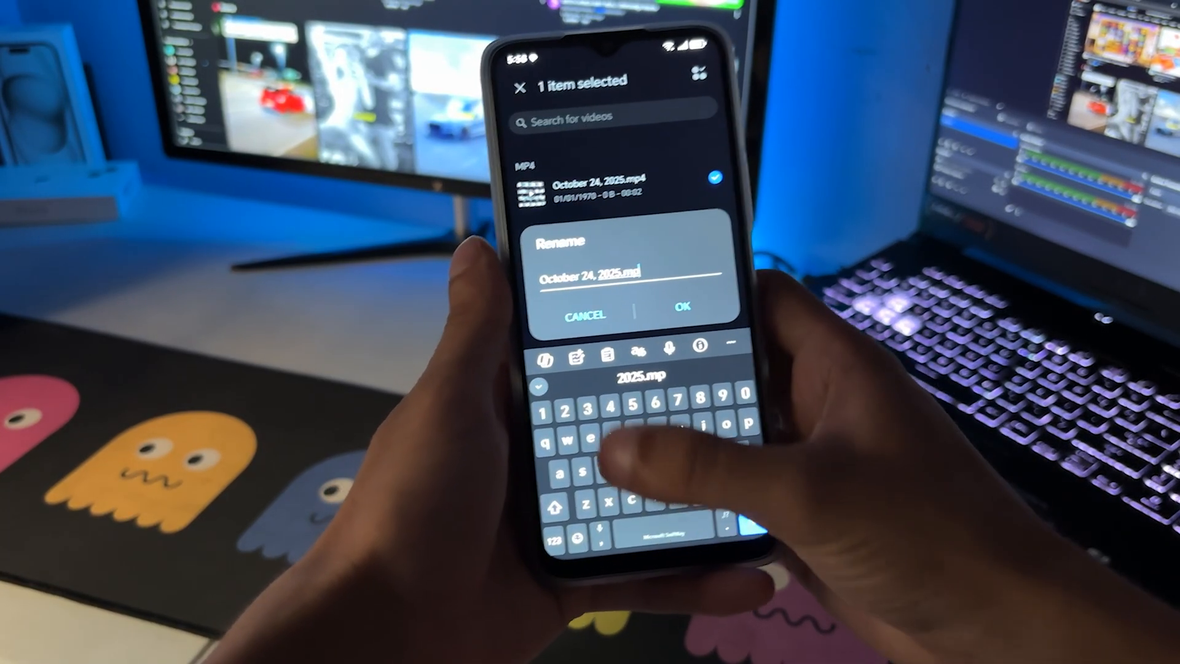
{"action": "type", "text": "3"}
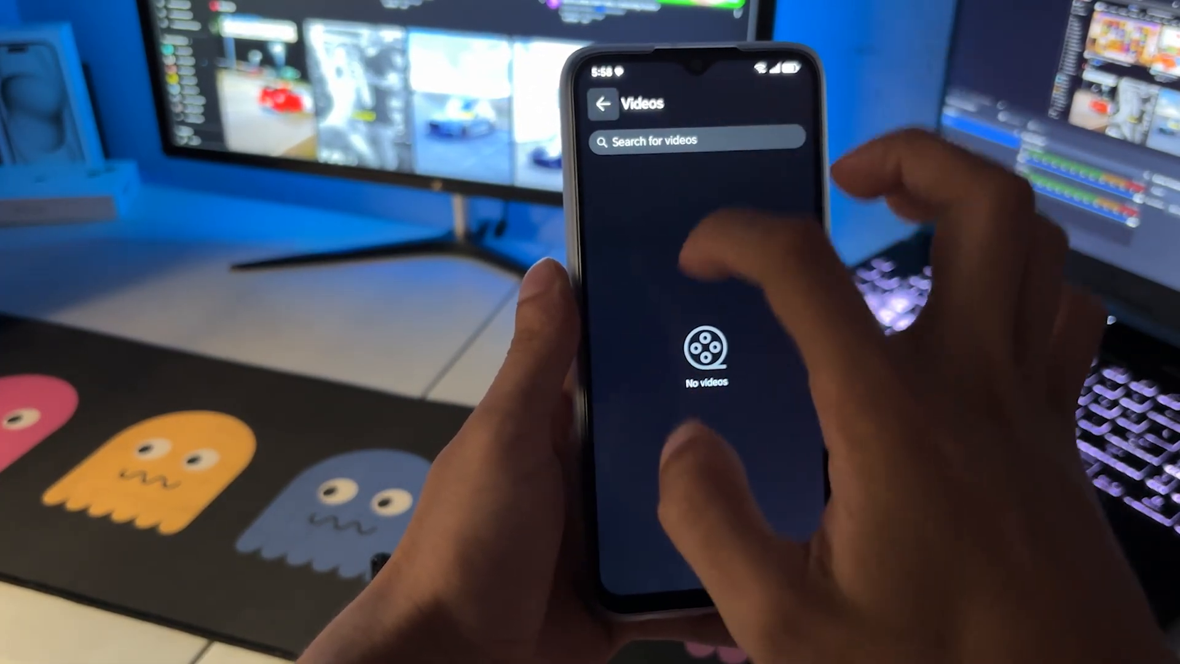
Return to the Browse categories and view the Audio file list.
{"action": "left_click", "coordinate": [603, 103]}
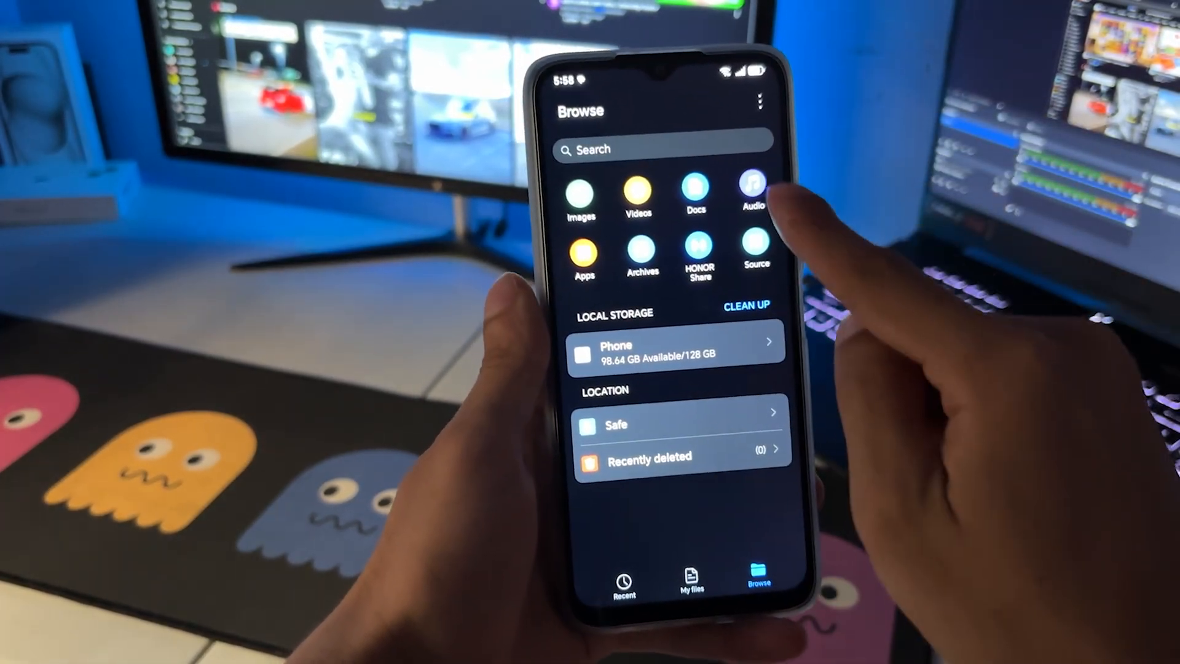
{"action": "left_click", "coordinate": [754, 184]}
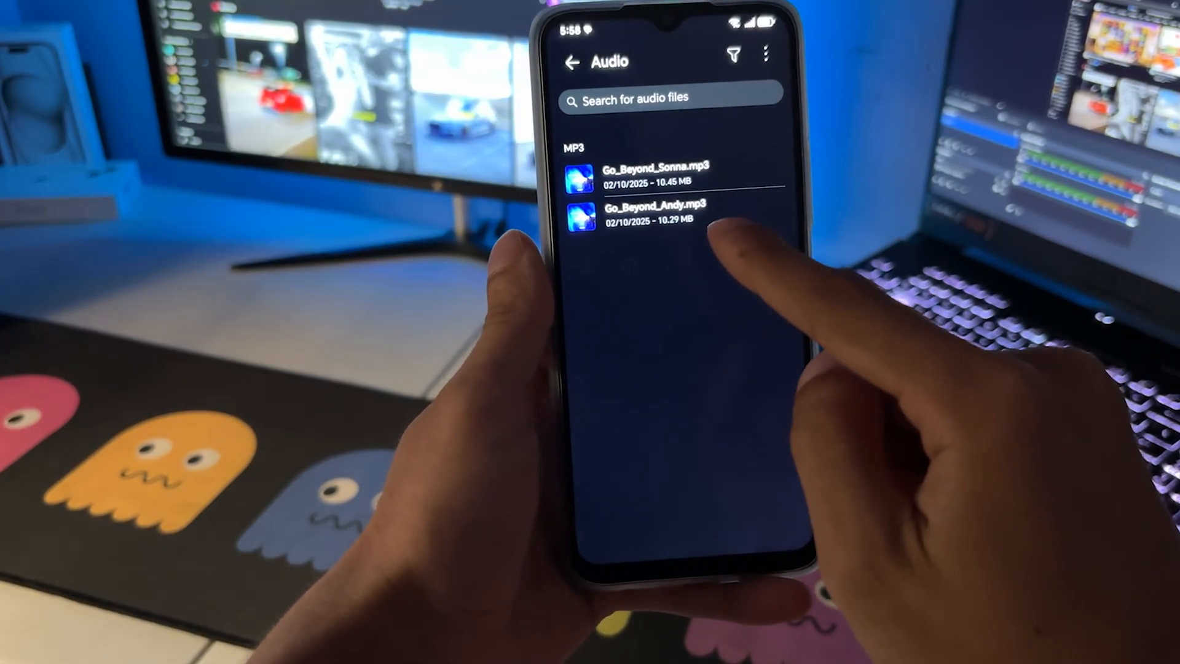